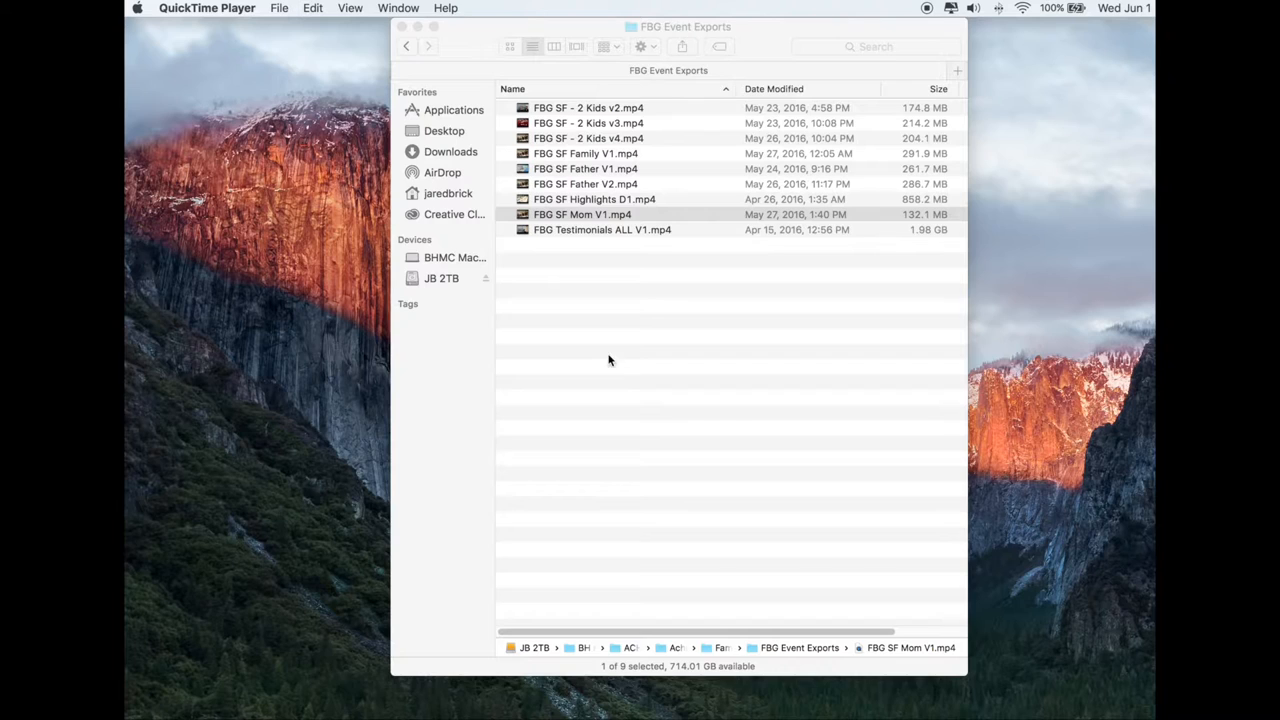
Open FBG SF Mom V1.mp4 from FBG Event Exports in QuickTime Player
left_click(583, 214)
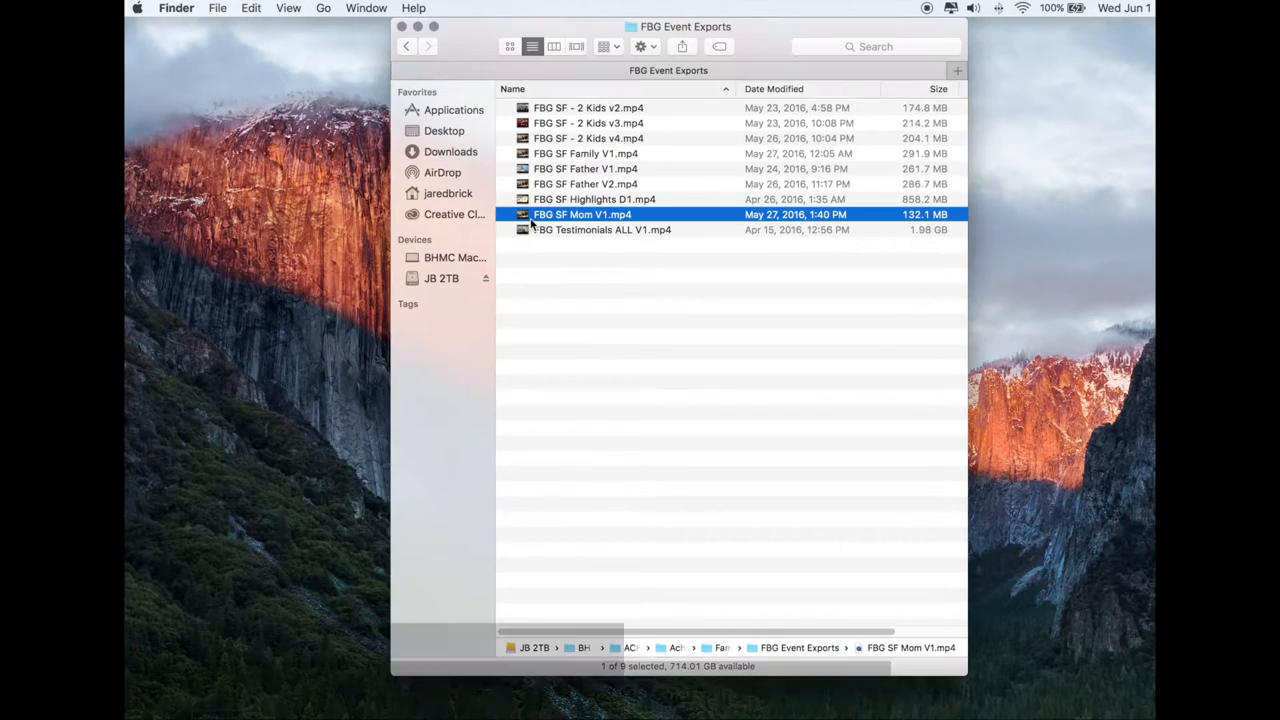
double_click(582, 214)
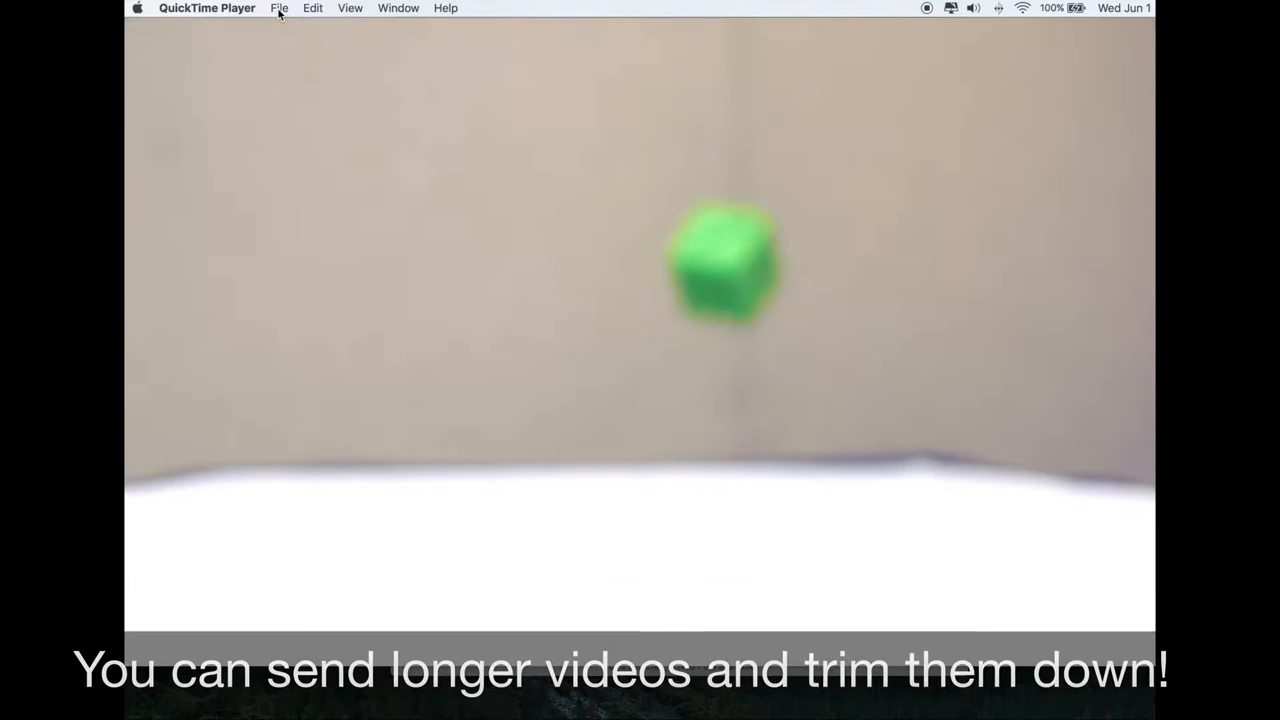
AirDrop the video from QuickTime's File > Share menu to the iPhone
left_click(279, 8)
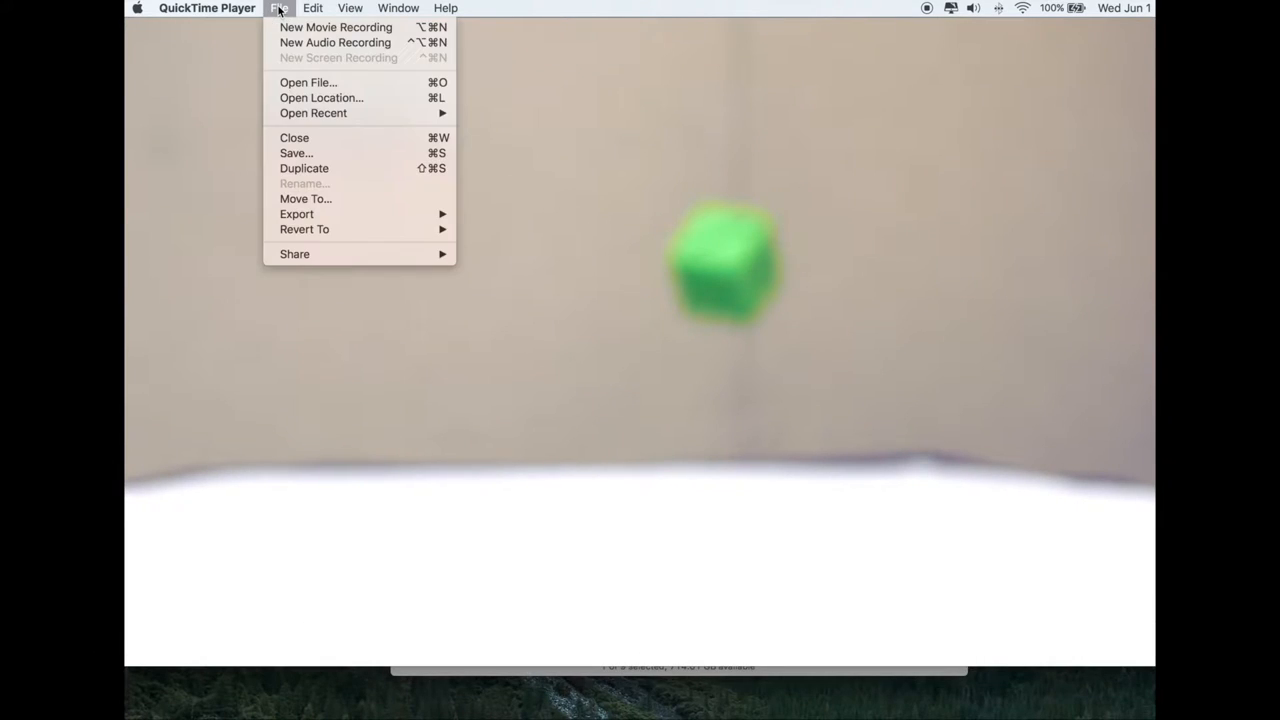
mouse_move(294, 253)
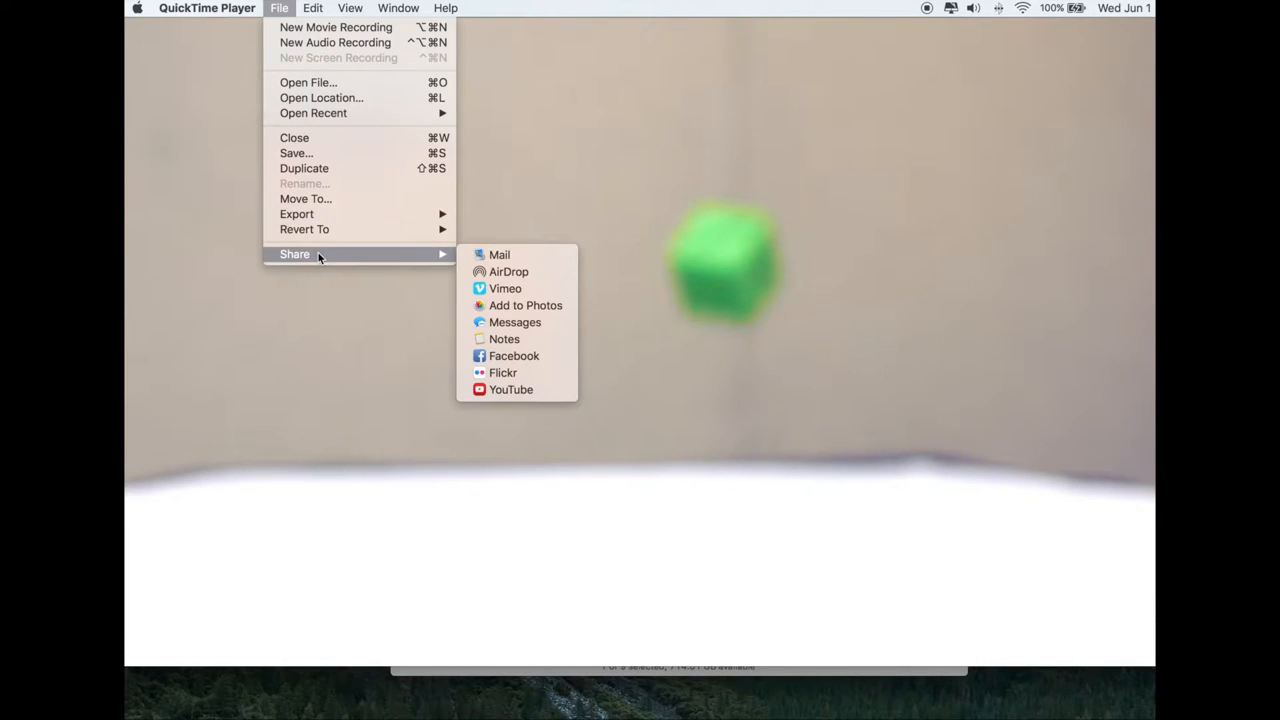
mouse_move(508, 271)
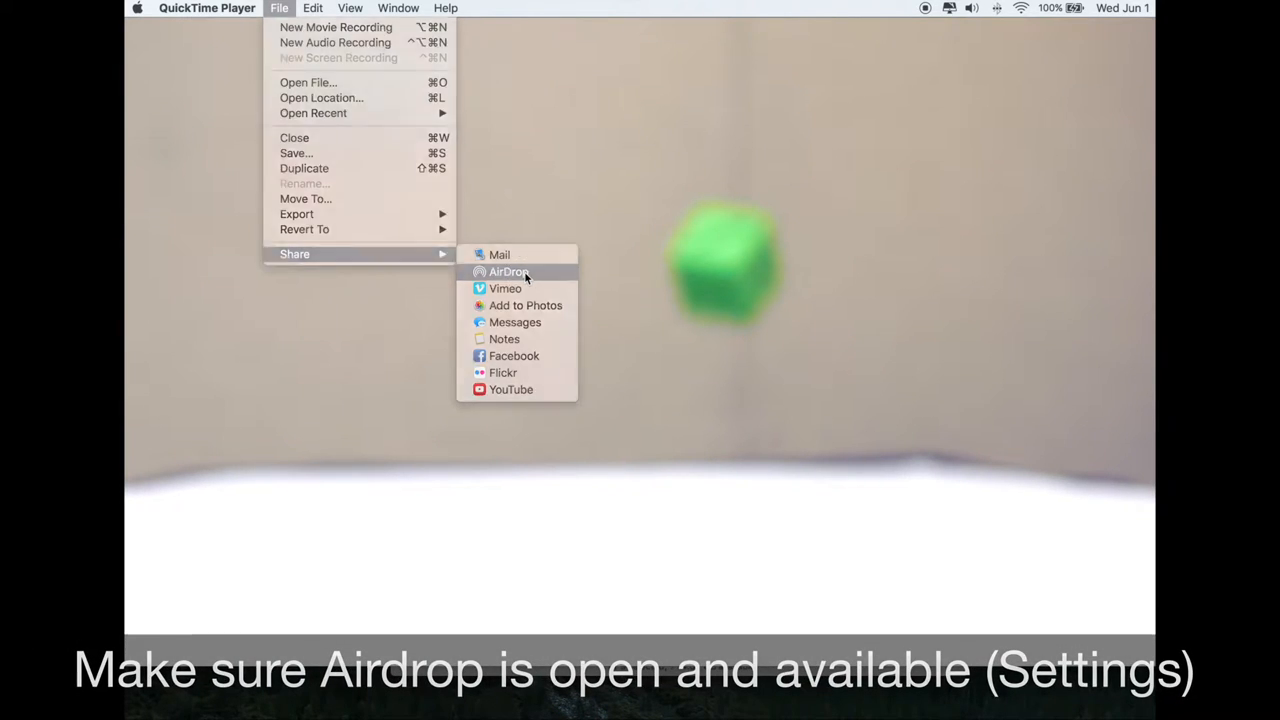
left_click(508, 272)
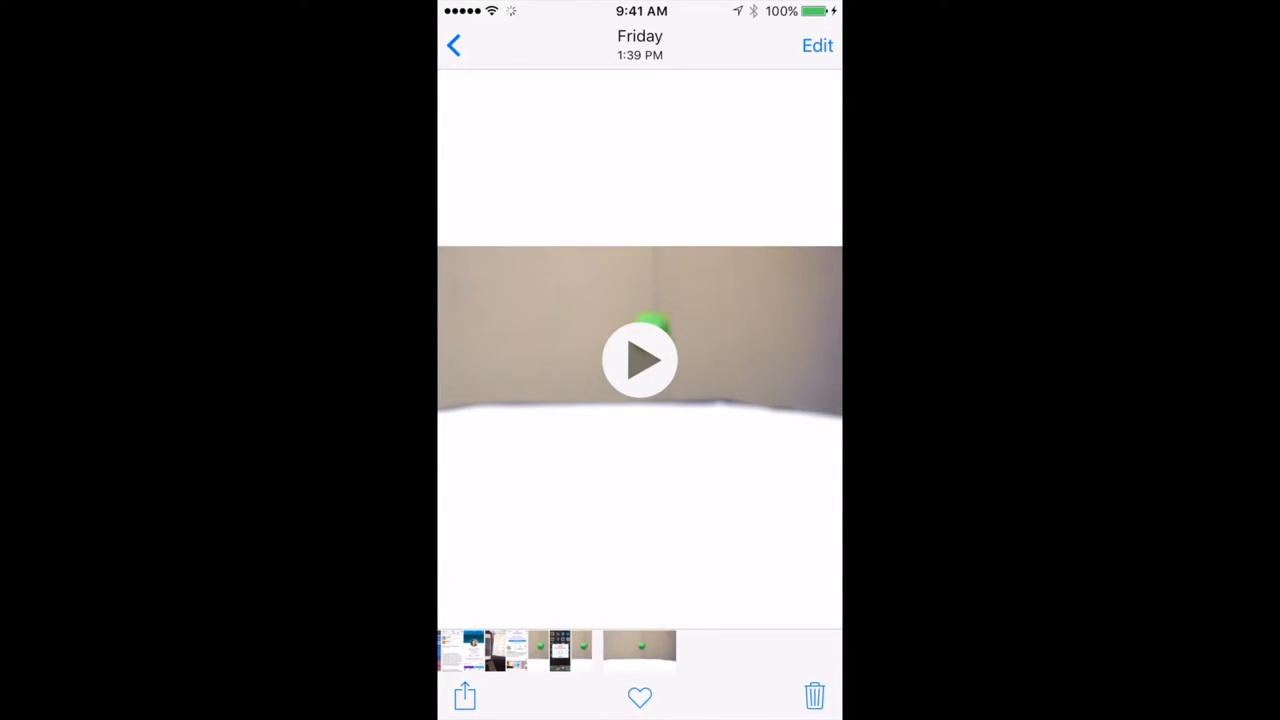
Leave the received video in Photos and return to the iPhone home screen
key("home")
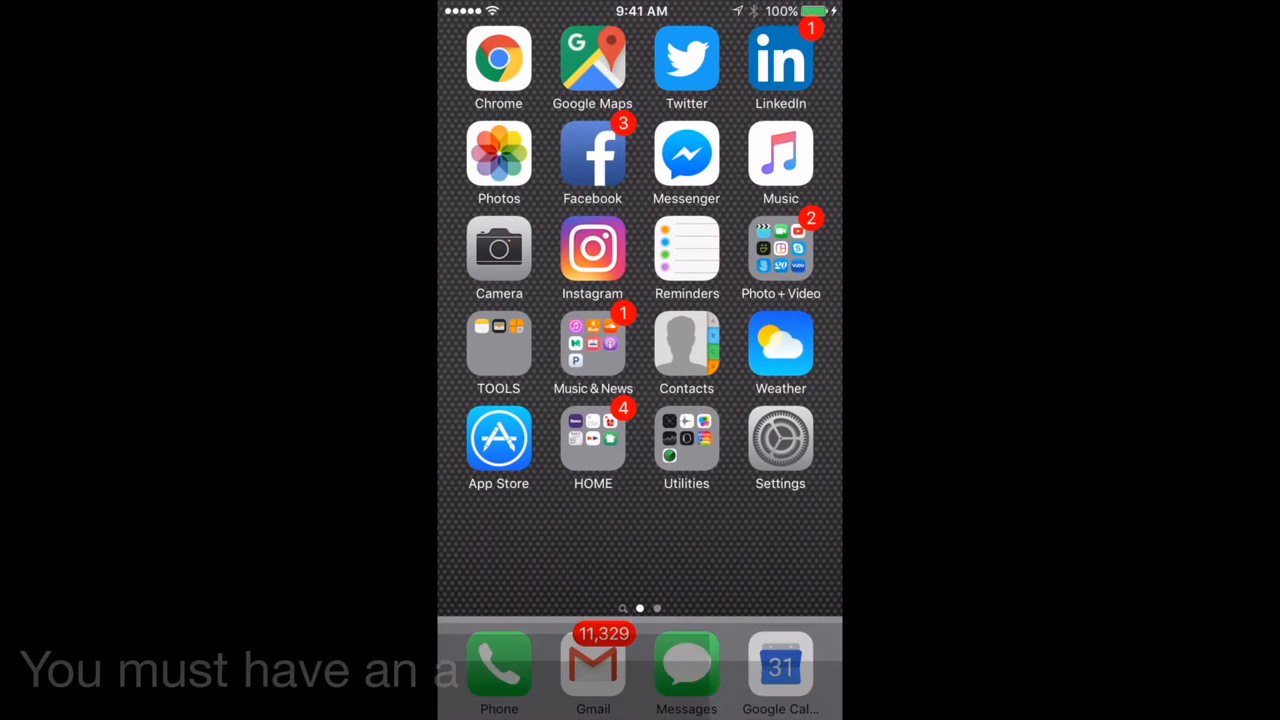
Start an Instagram post with the cube video resized to its full uncropped frame
left_click(592, 248)
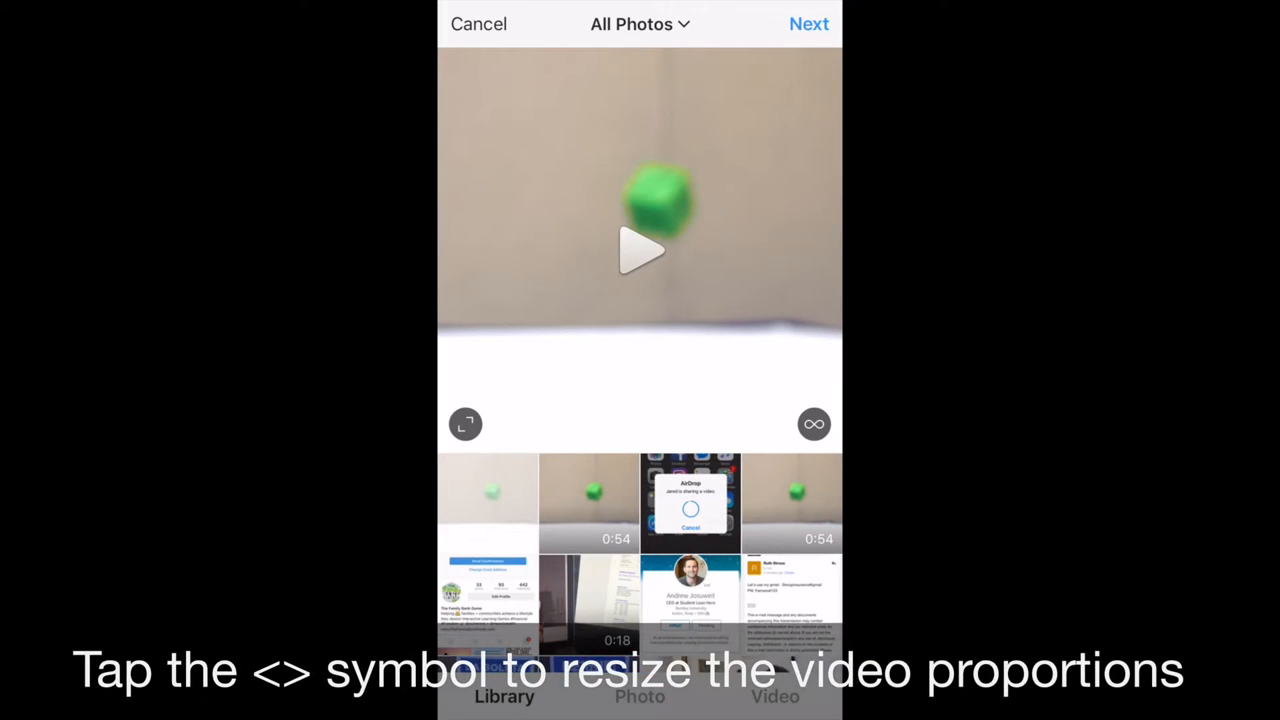
left_click(464, 423)
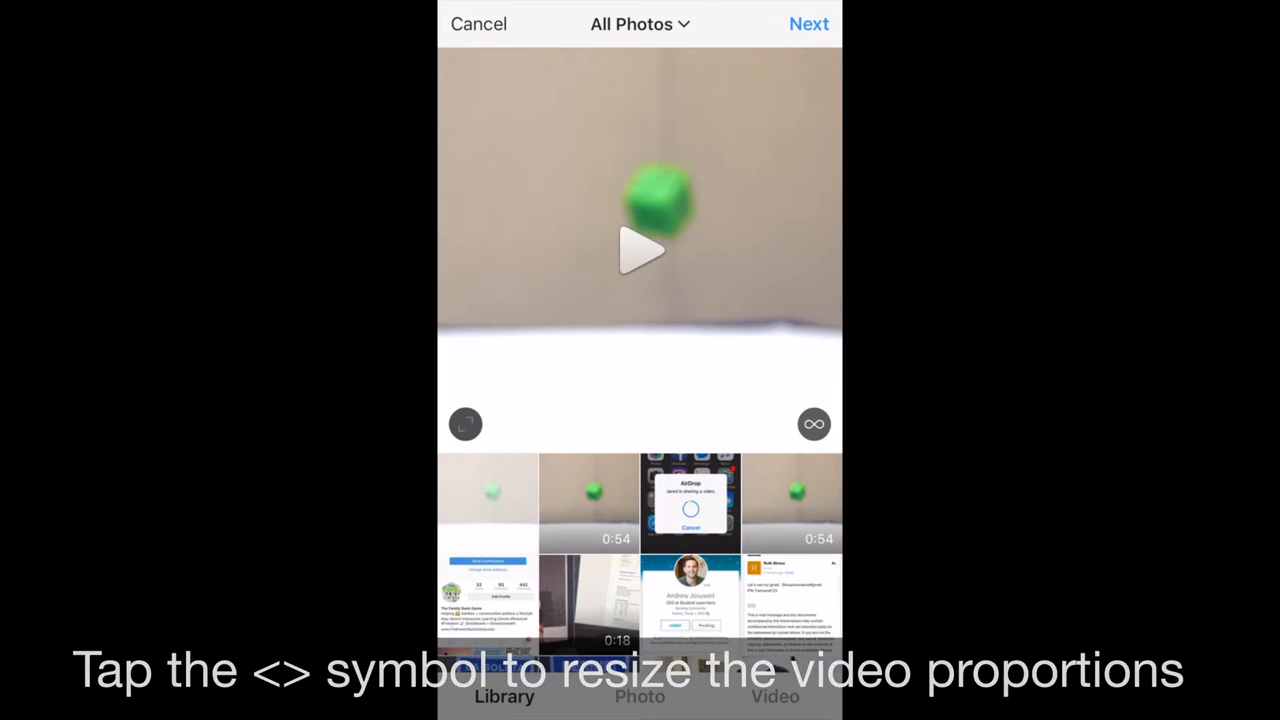
left_click(465, 423)
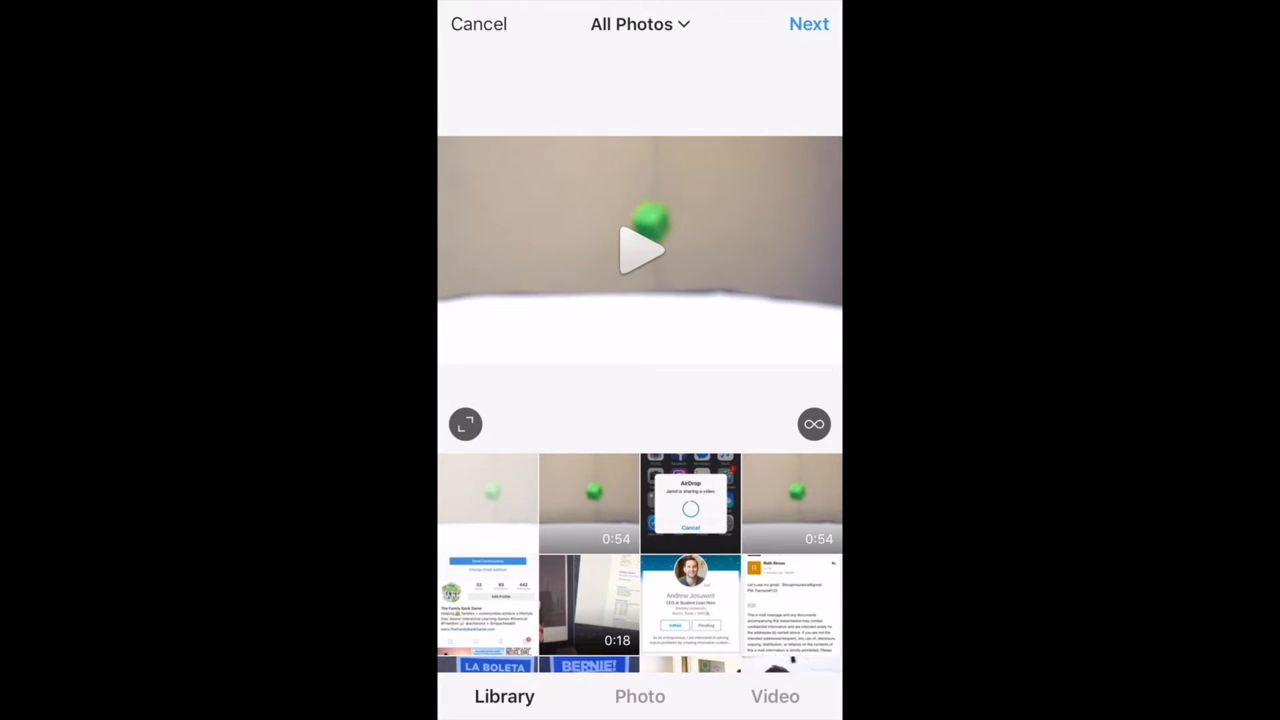
left_click(808, 23)
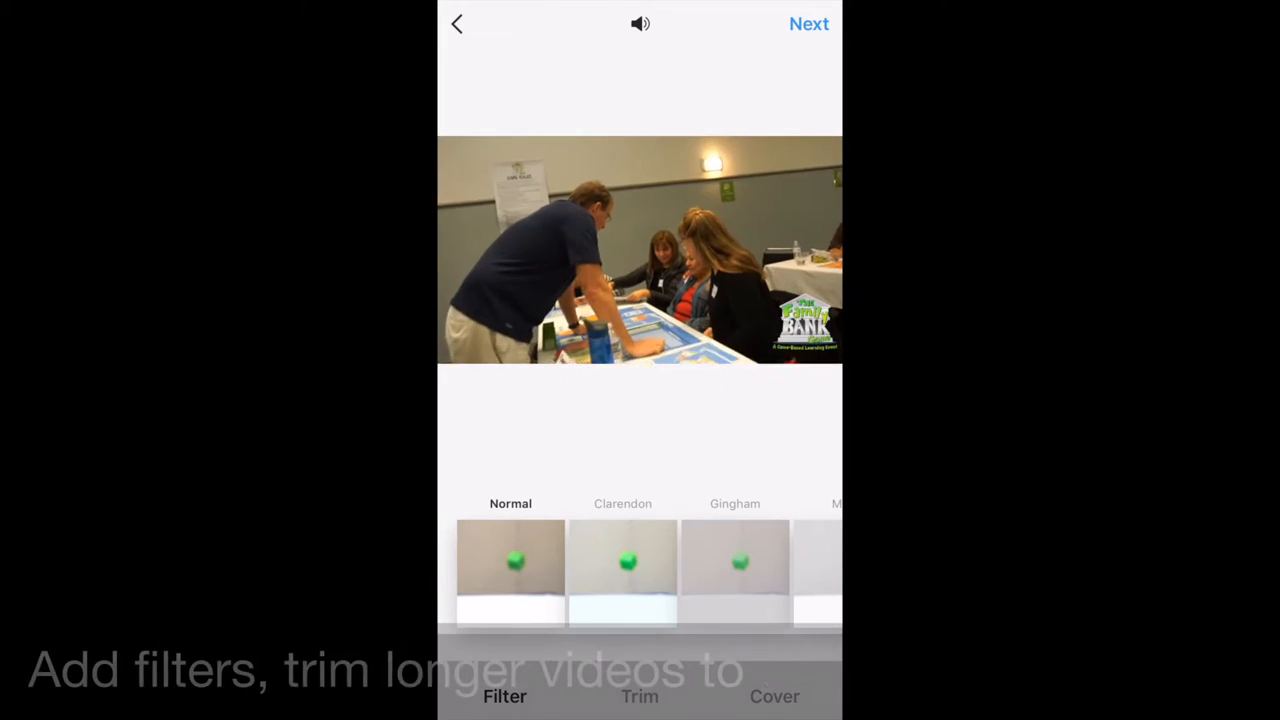
Set the JOIN THE COMMUNITY frame as the video cover and continue to sharing
left_click(639, 696)
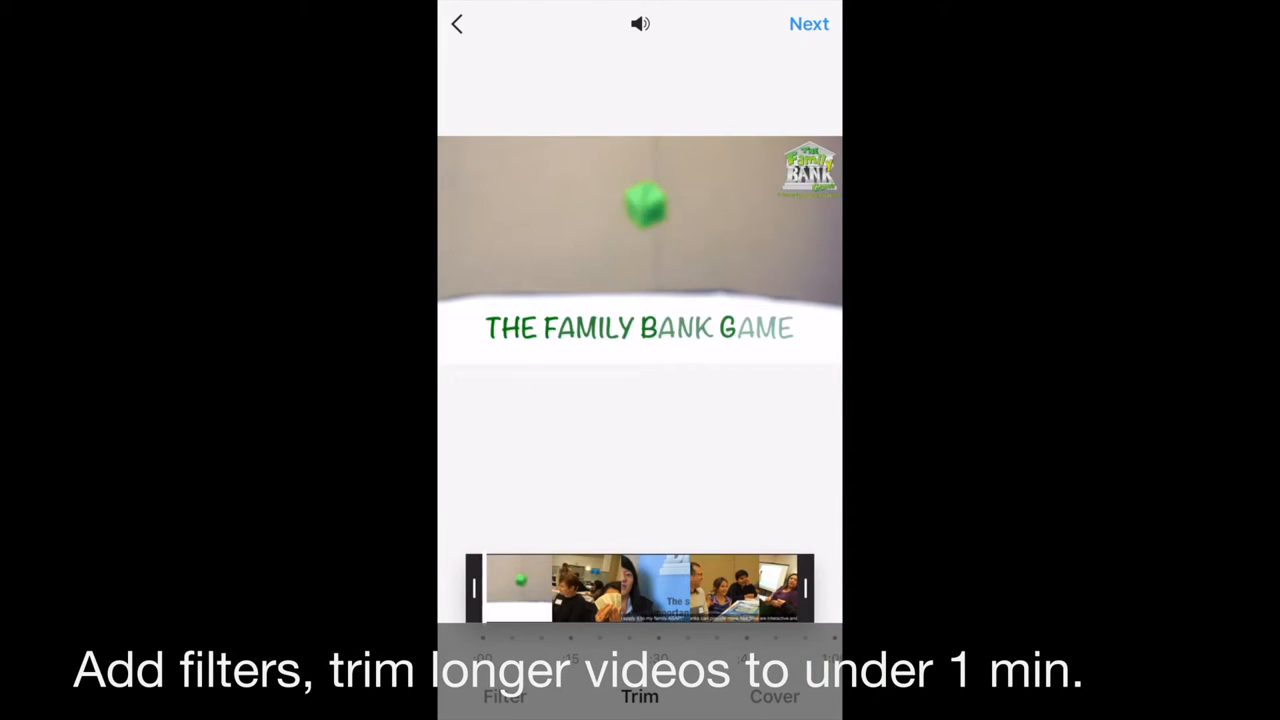
left_click(775, 696)
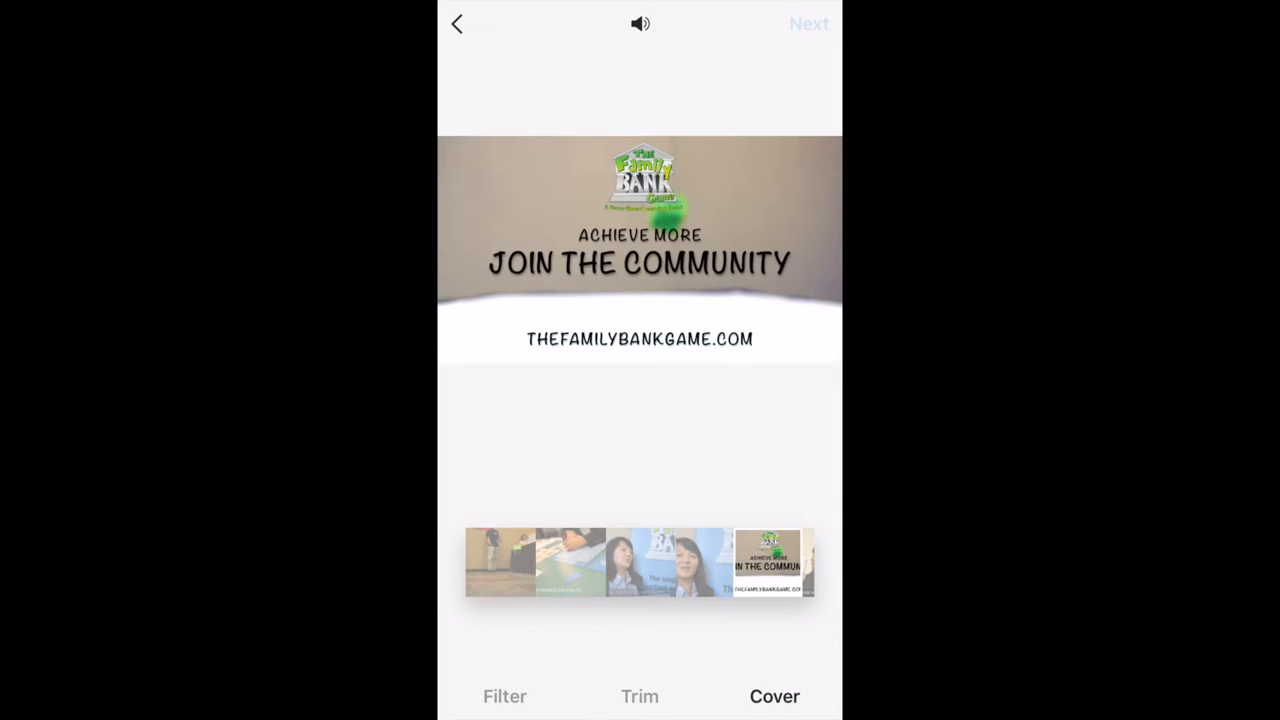
left_click(808, 23)
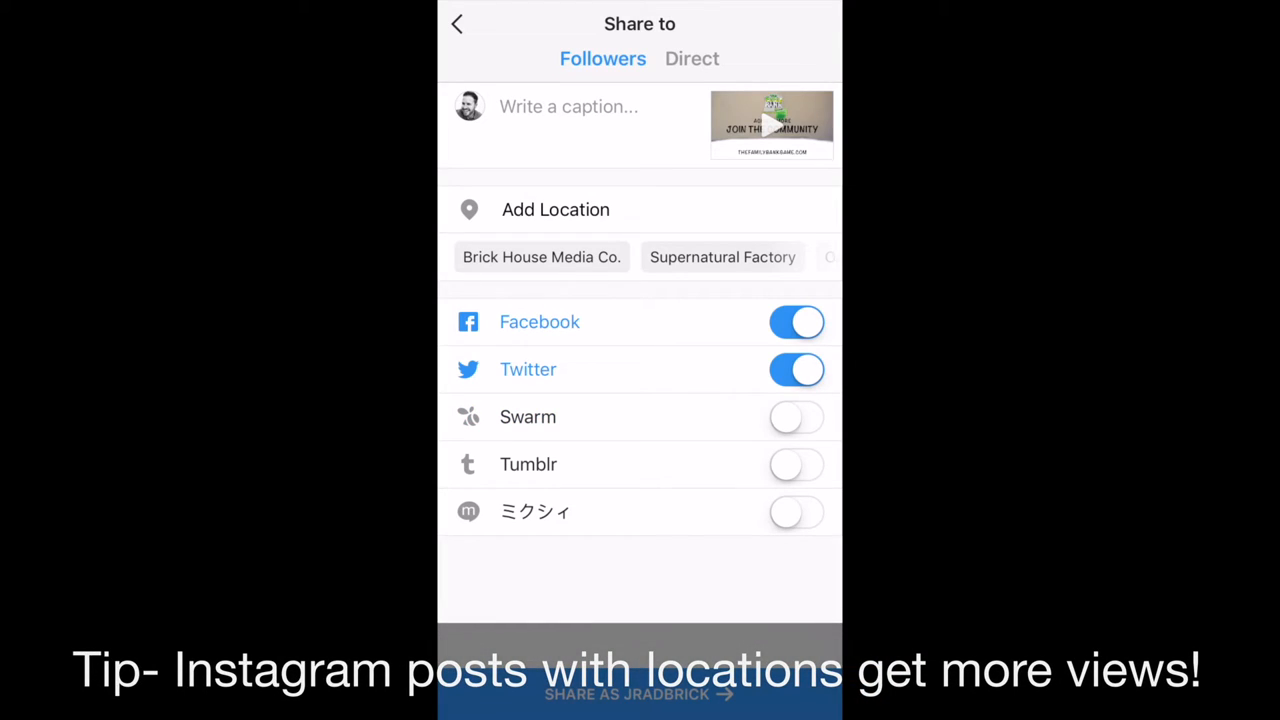
Tag Brick House Media Co. as the location, leaving the caption empty
left_click(555, 209)
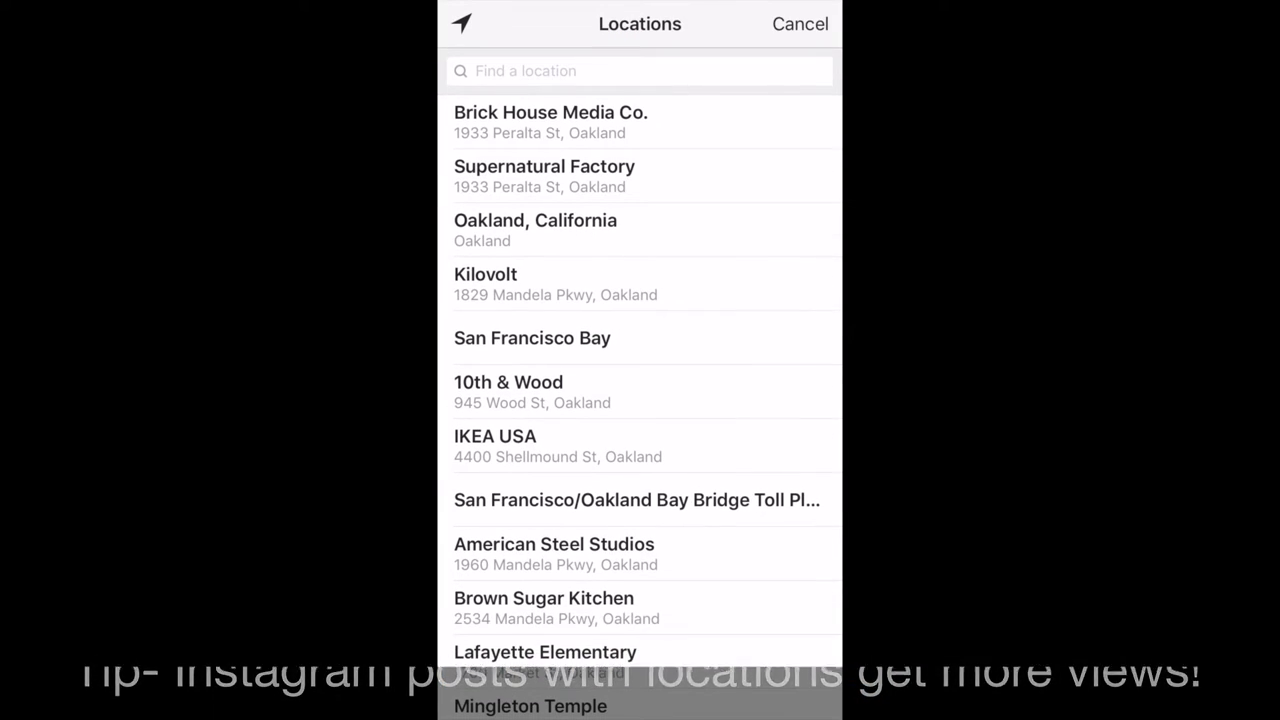
left_click(550, 112)
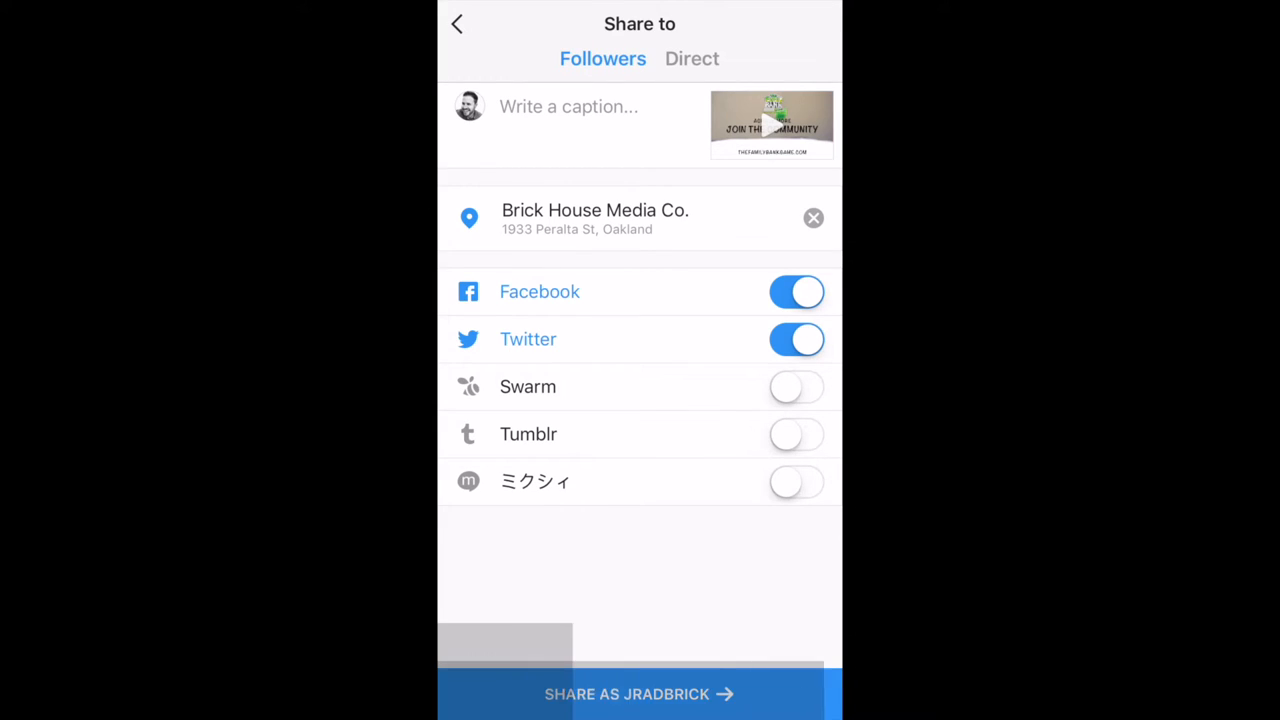
left_click(568, 106)
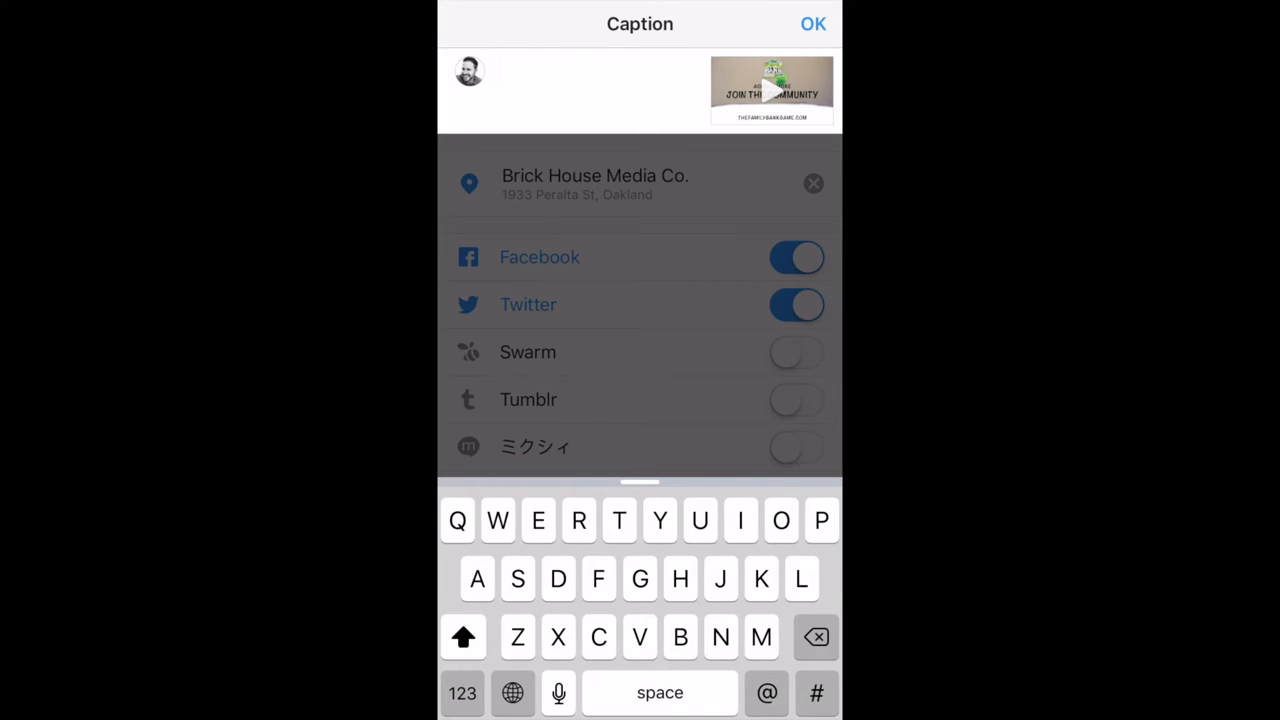
left_click(812, 23)
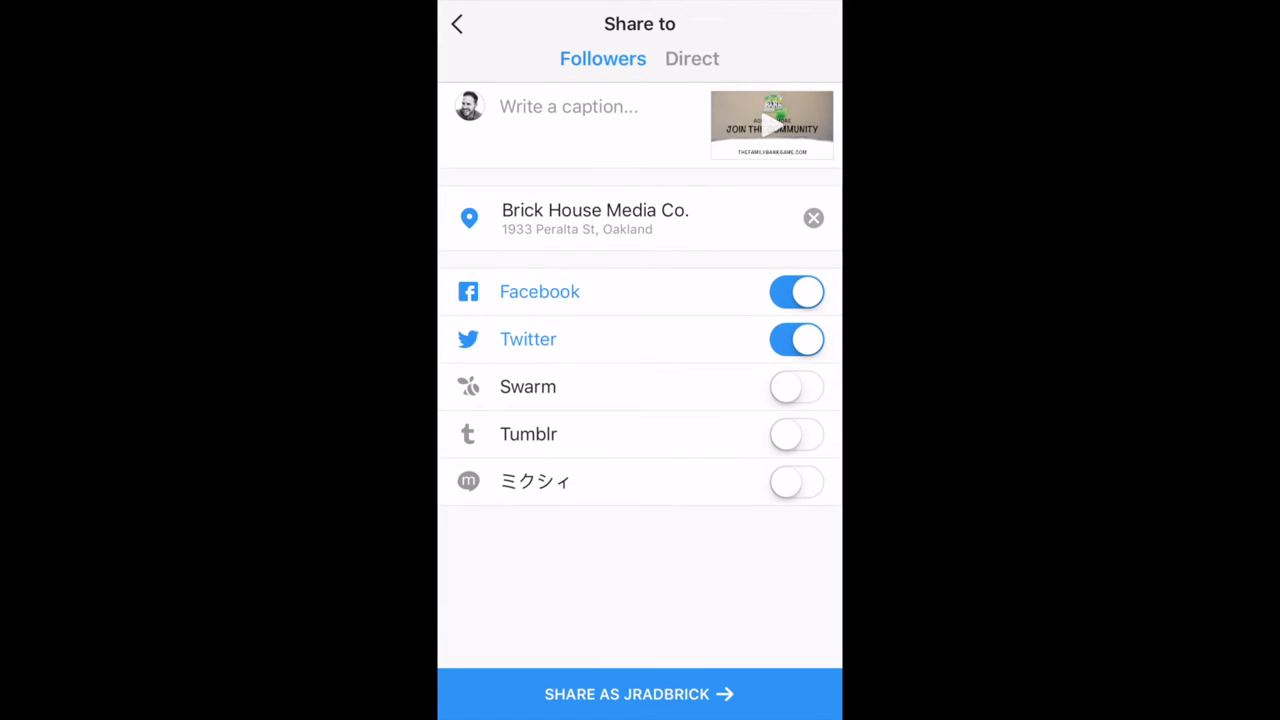